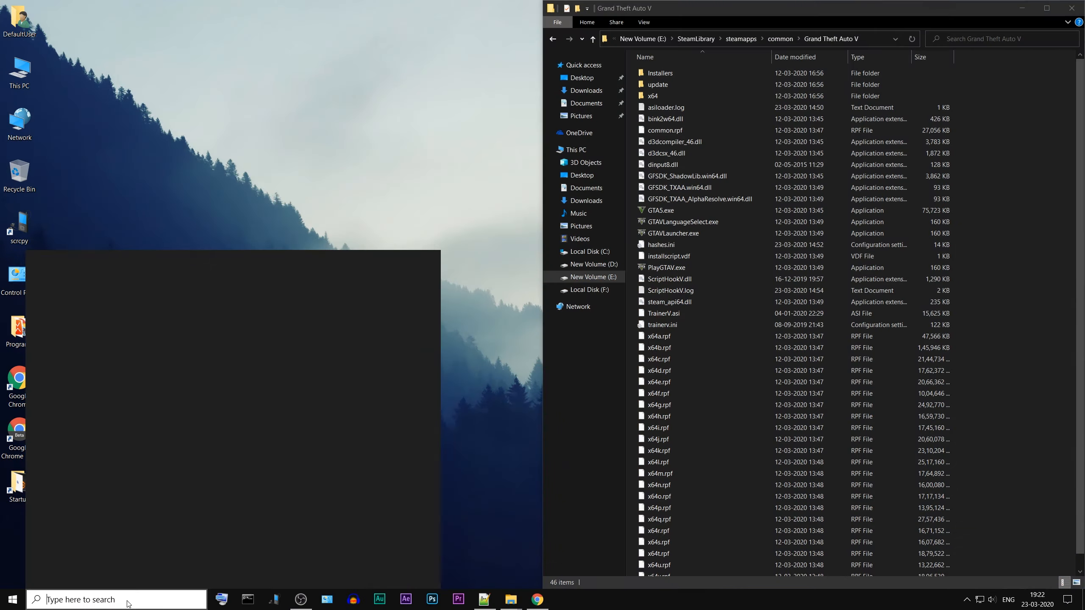
Step: Launch Steam from search and bring up the context menu for Grand Theft Auto V in the Library
text(steam)
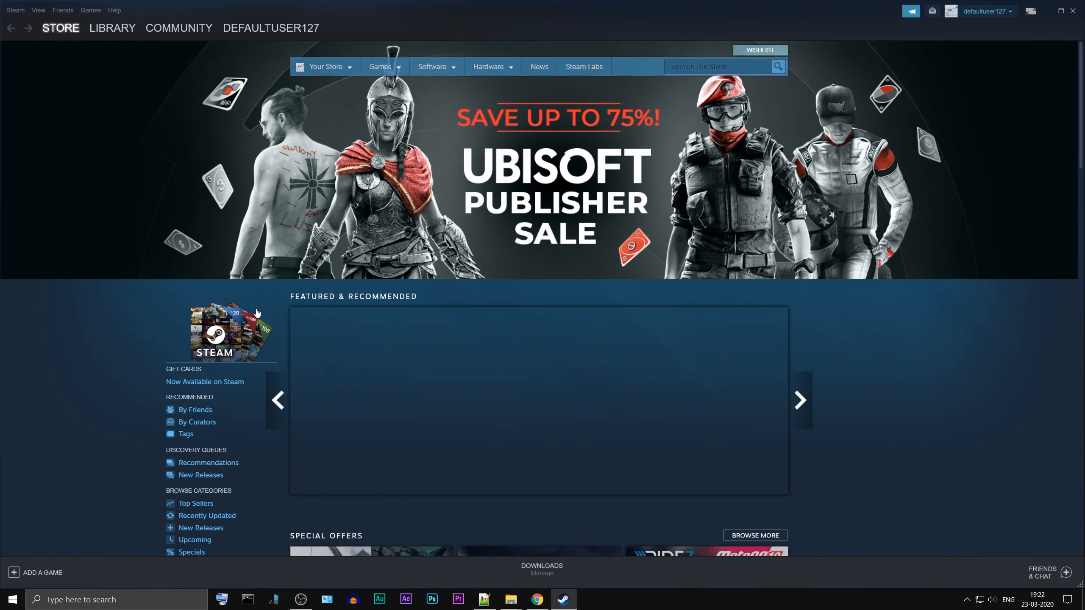
click(112, 28)
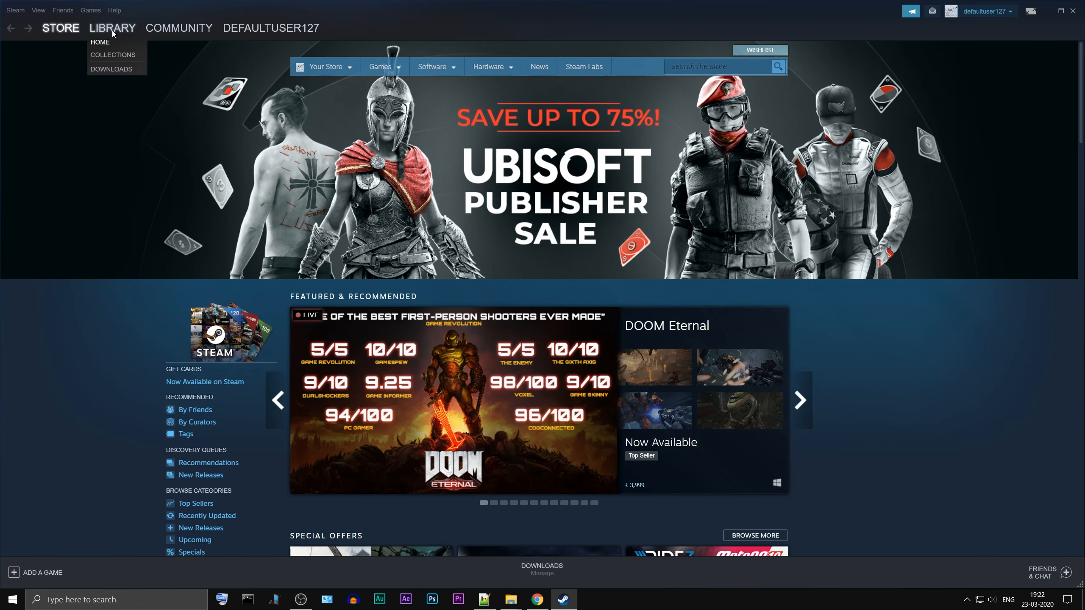
click(99, 42)
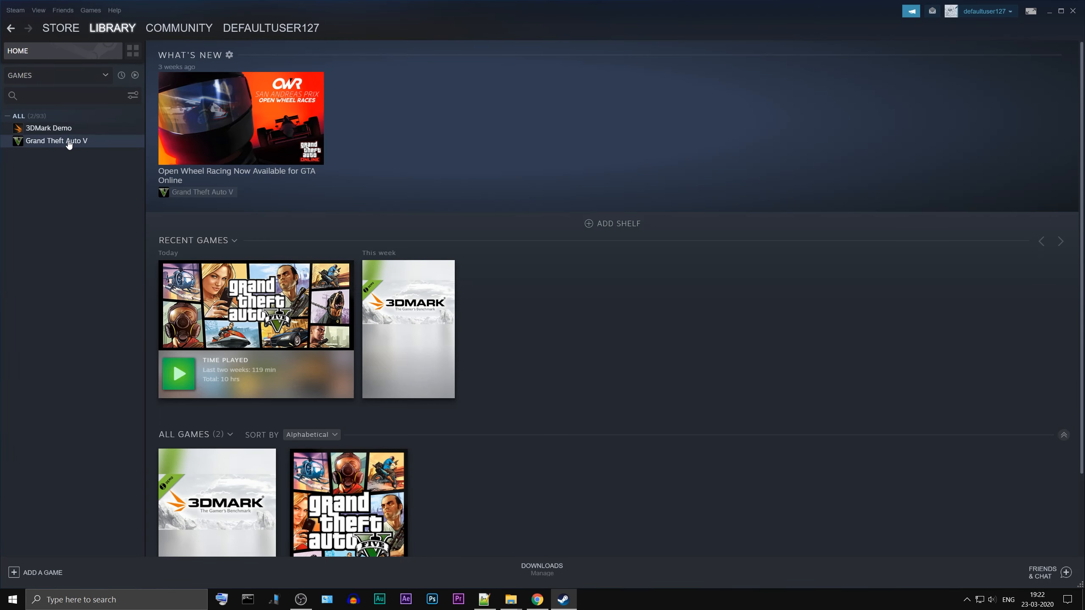
click(56, 141)
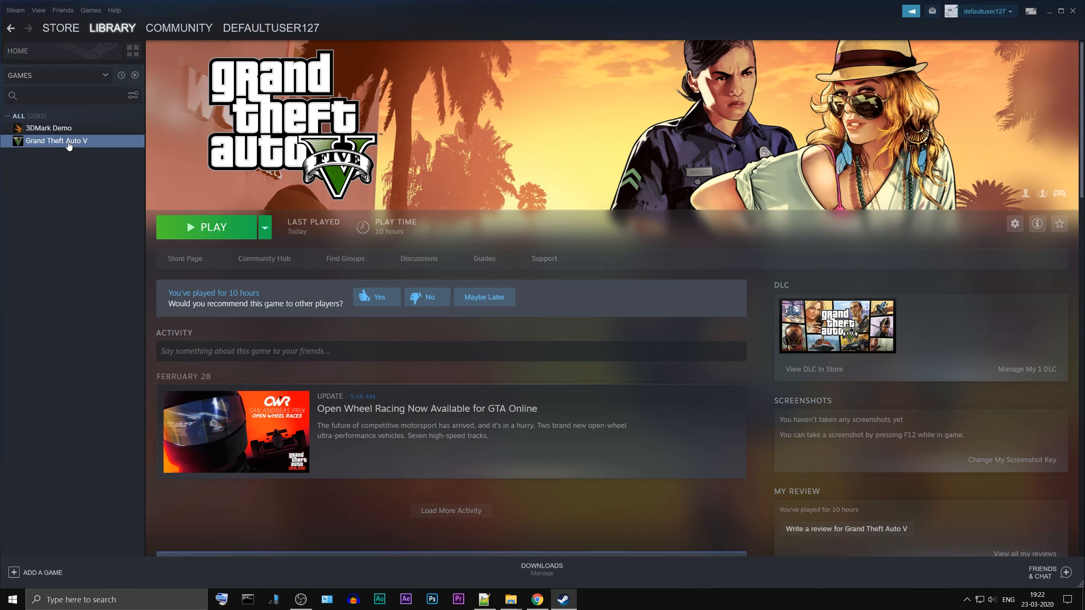
right_click(55, 141)
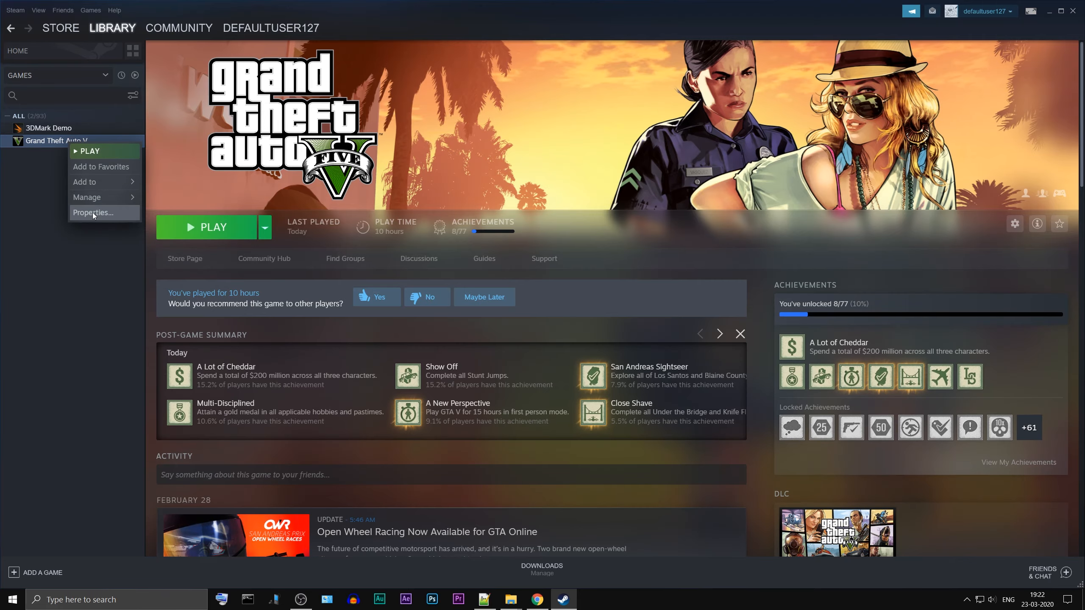
Step: Run Verify Integrity of Game Files from Properties > Local Files, dismiss the result and close Properties
click(94, 213)
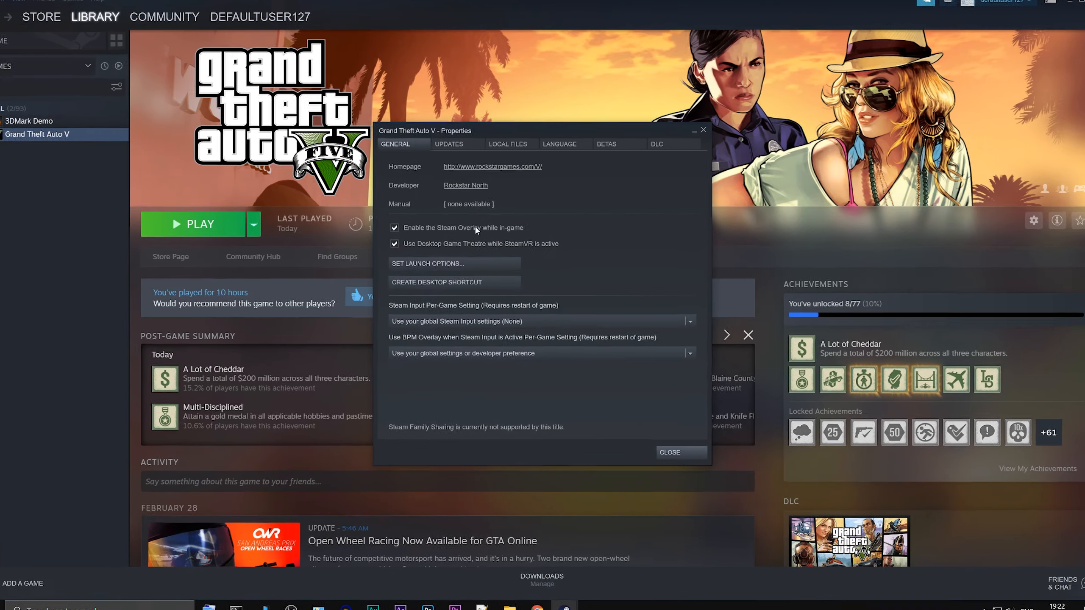
click(507, 144)
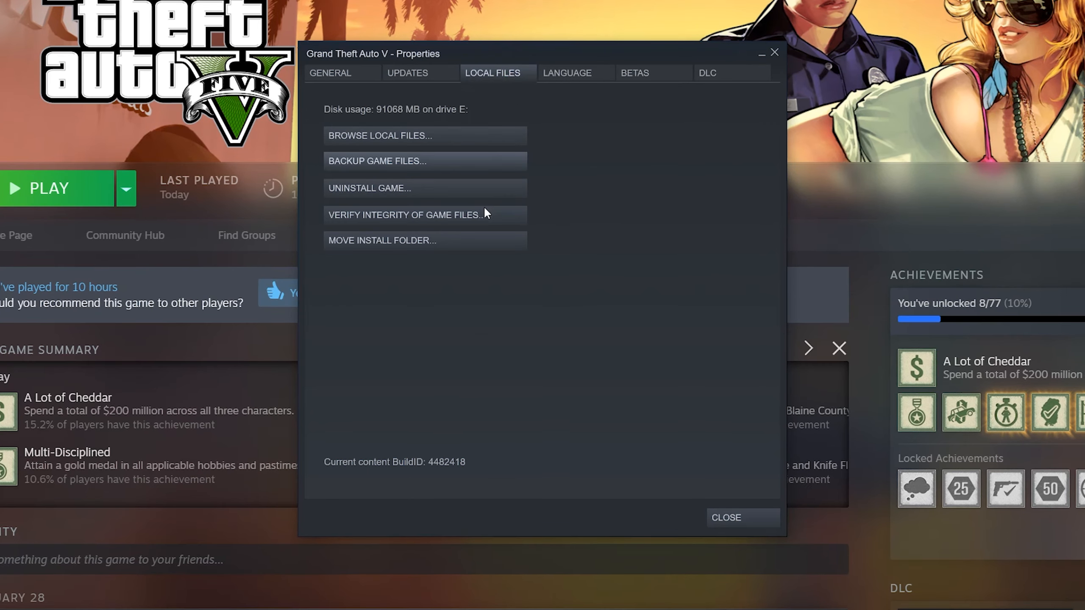
mouse_move(483, 220)
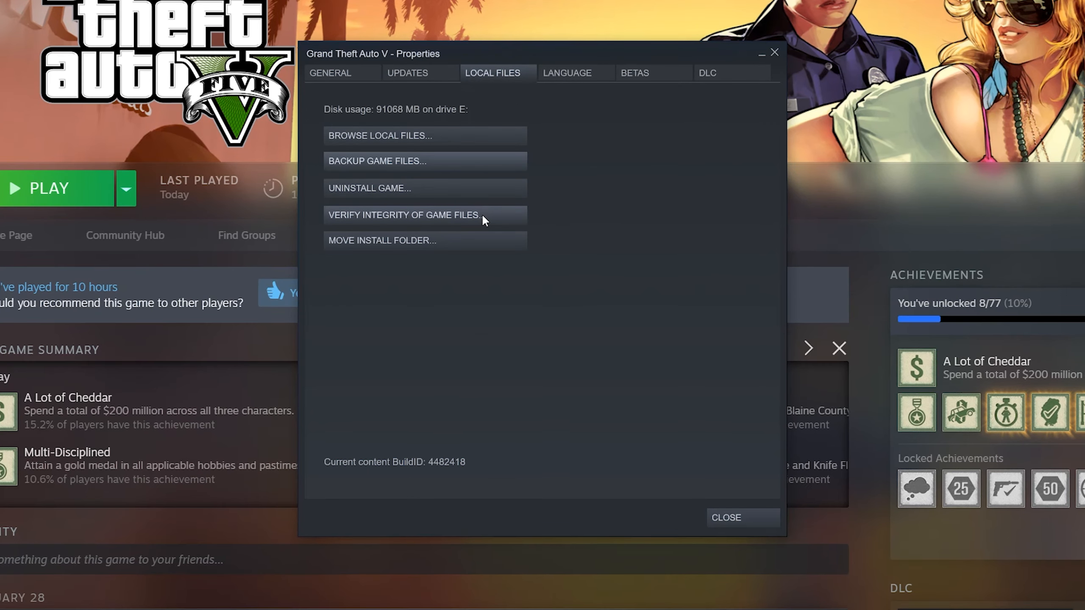
click(405, 215)
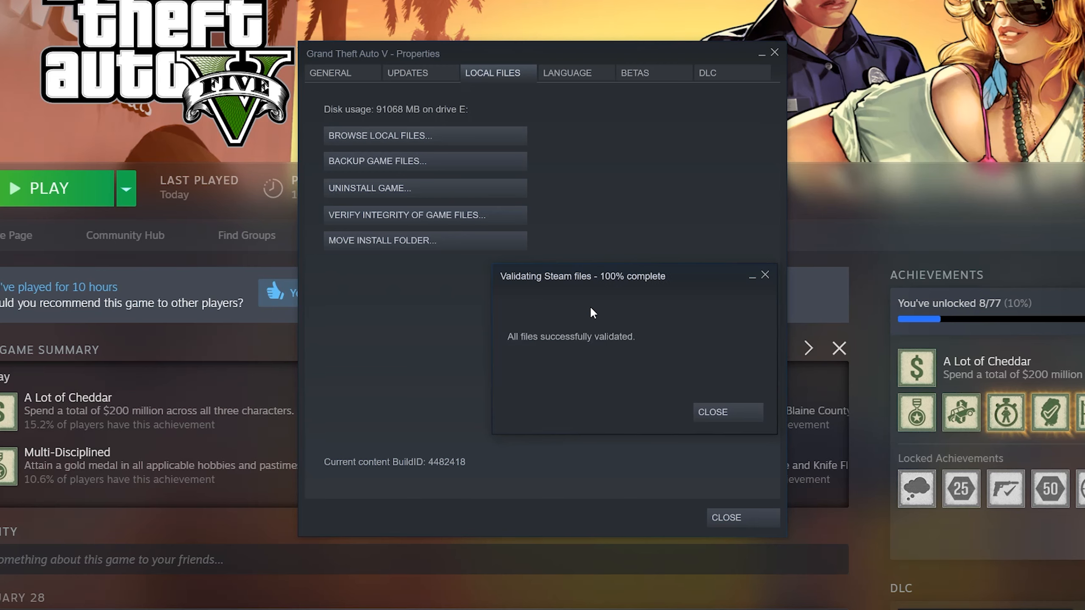
click(712, 412)
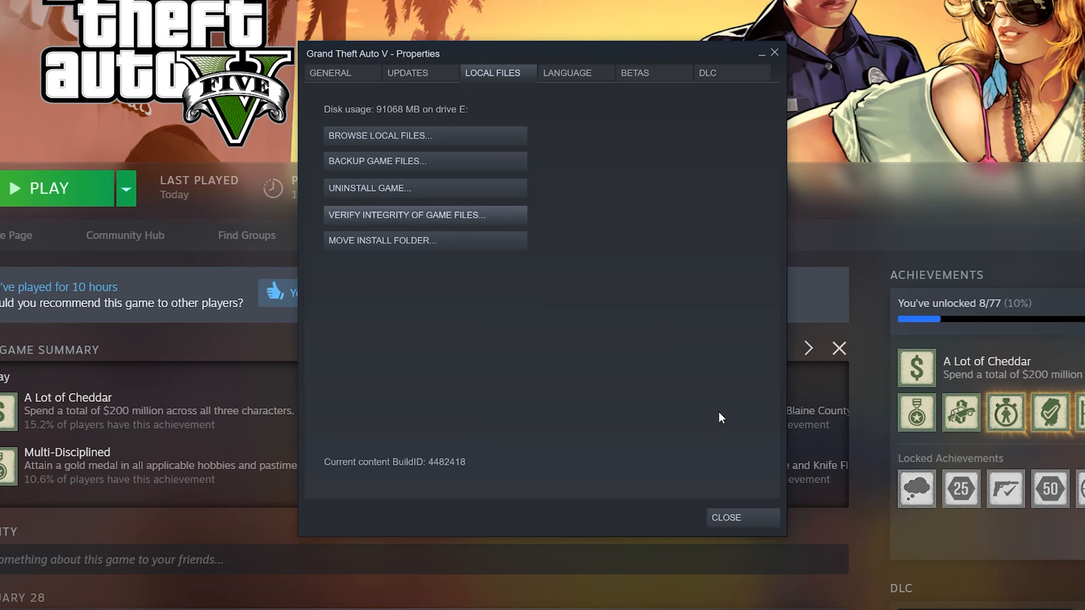
click(724, 518)
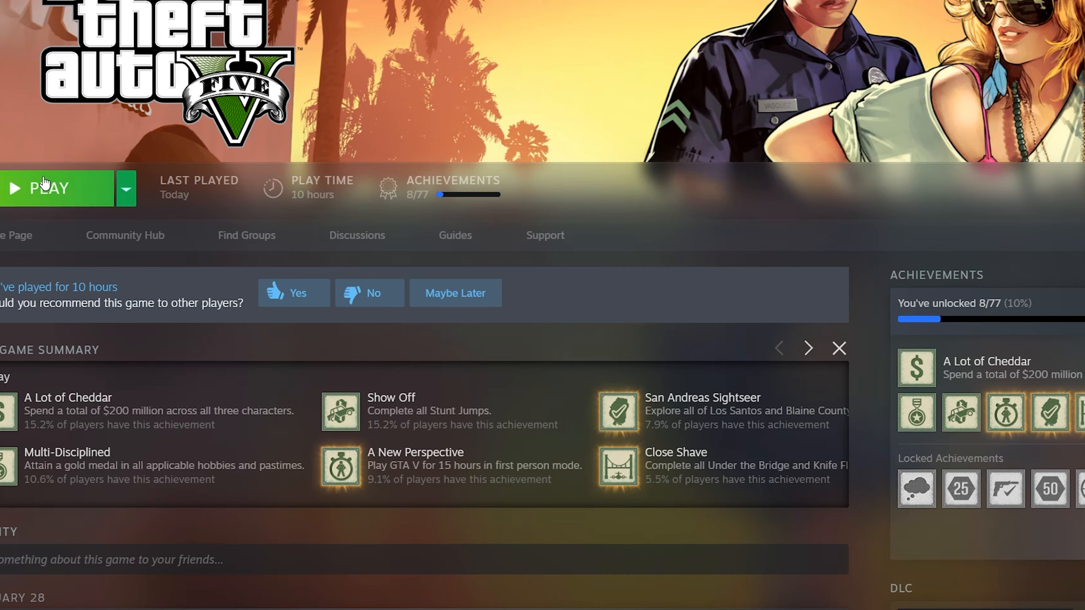
Step: Play Grand Theft Auto V from Steam so the Social Club launcher begins verifying game data
click(49, 188)
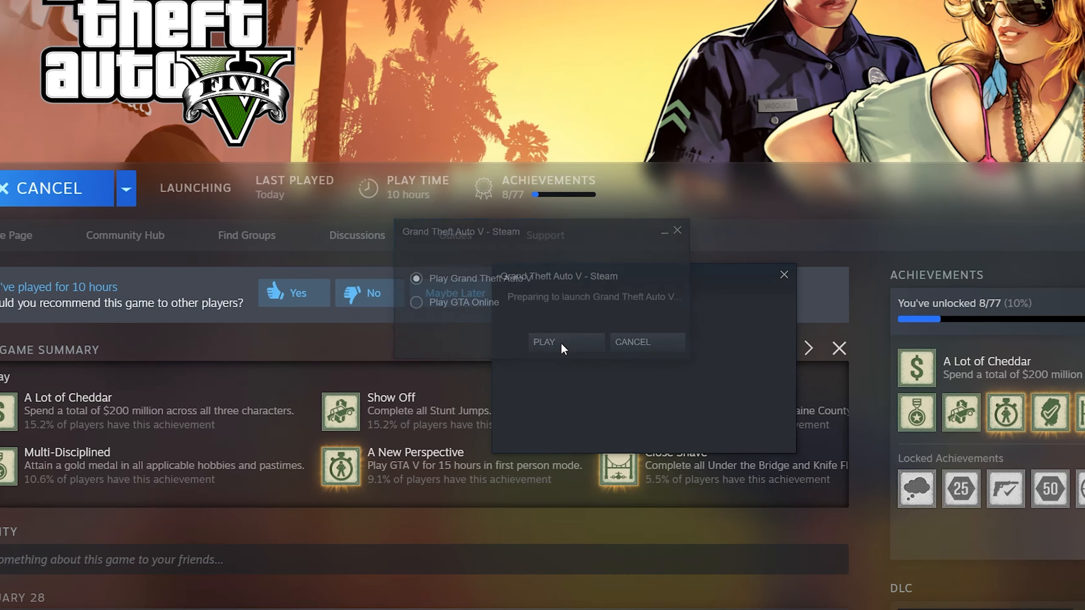
click(543, 341)
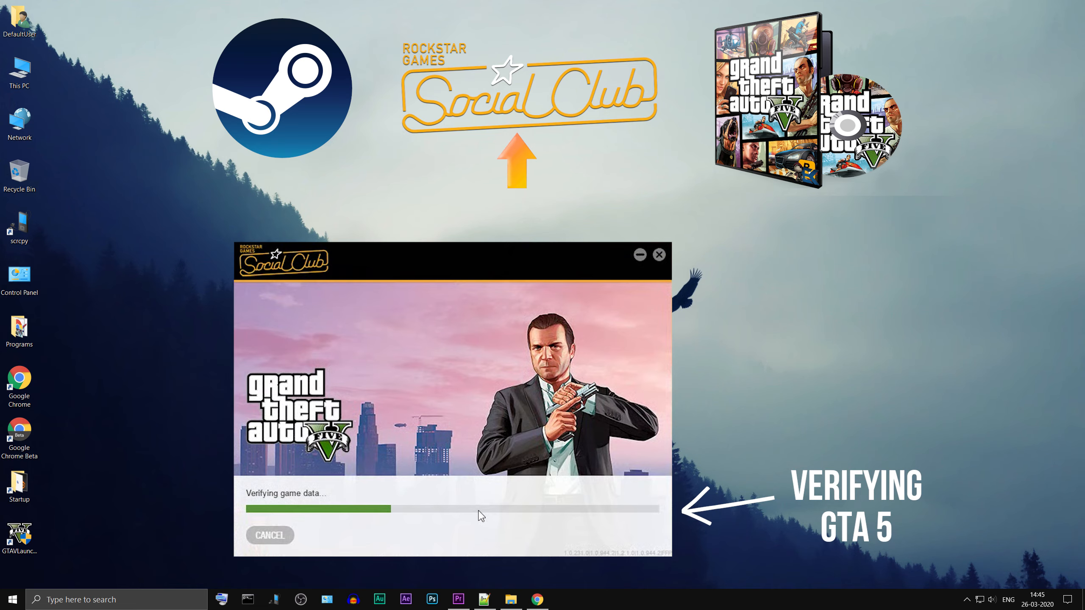
Step: Start Rockstar Games Launcher and run Verify Integrity for Grand Theft Auto V in its Settings
text(rockstar Games Launcher)
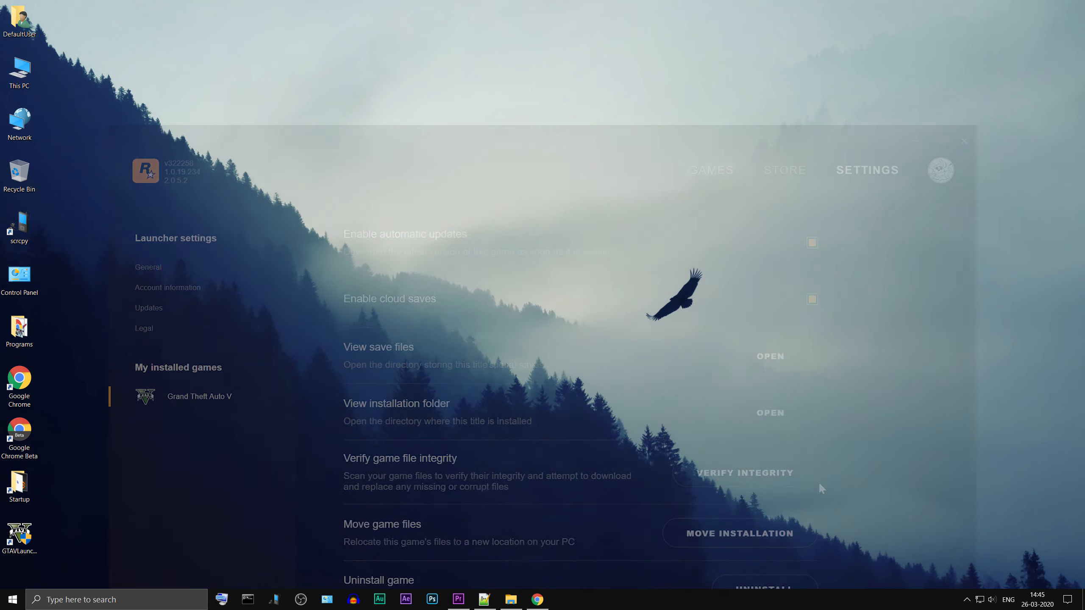
click(147, 267)
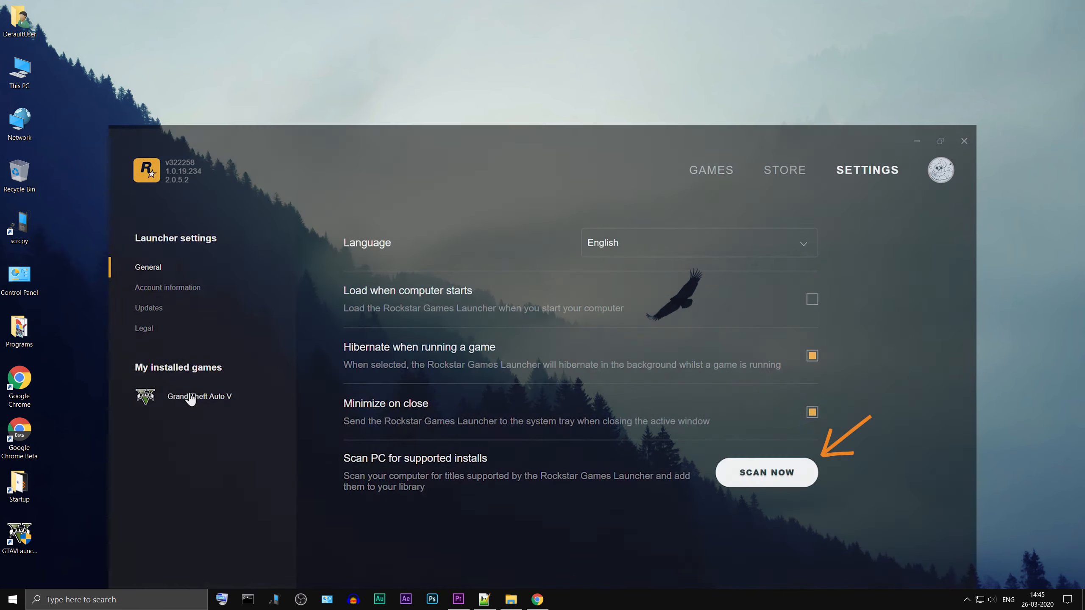
click(198, 396)
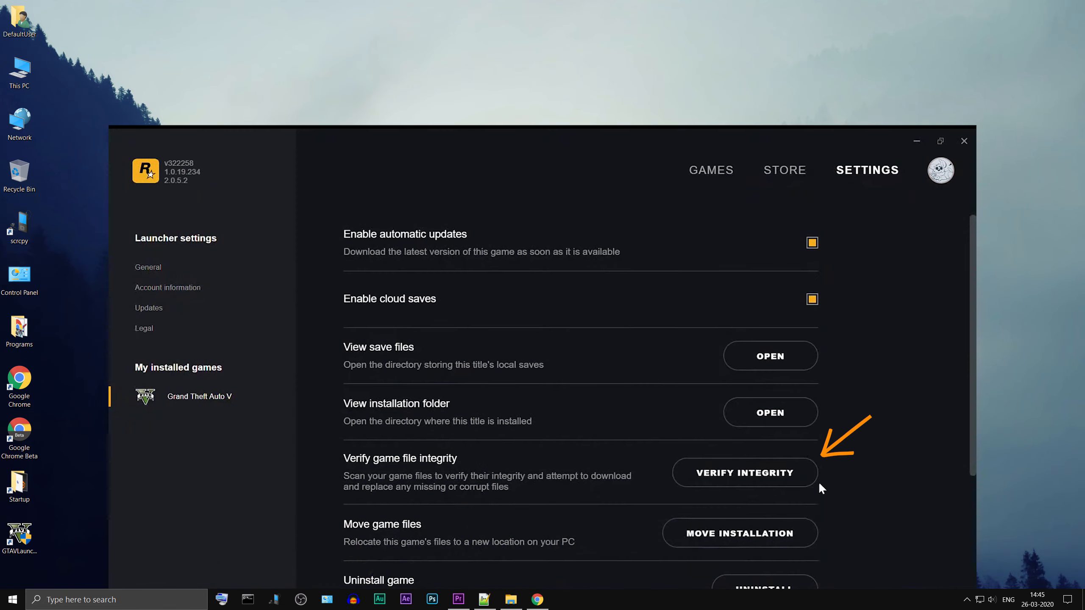
click(744, 473)
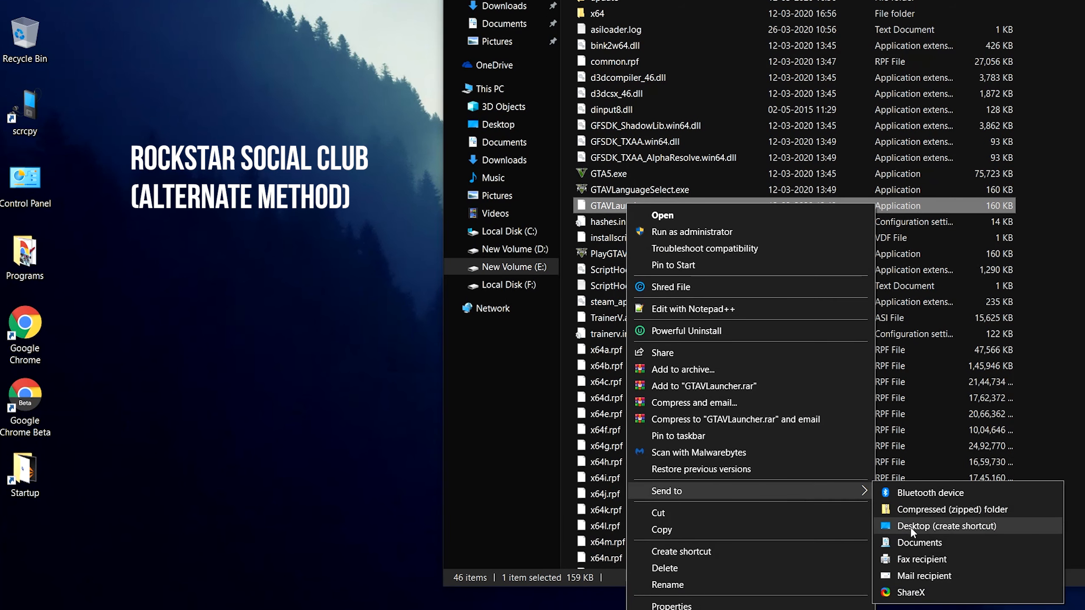
Step: Send GTAVLauncher.exe to the desktop as a shortcut and append -verify to its Target
click(947, 526)
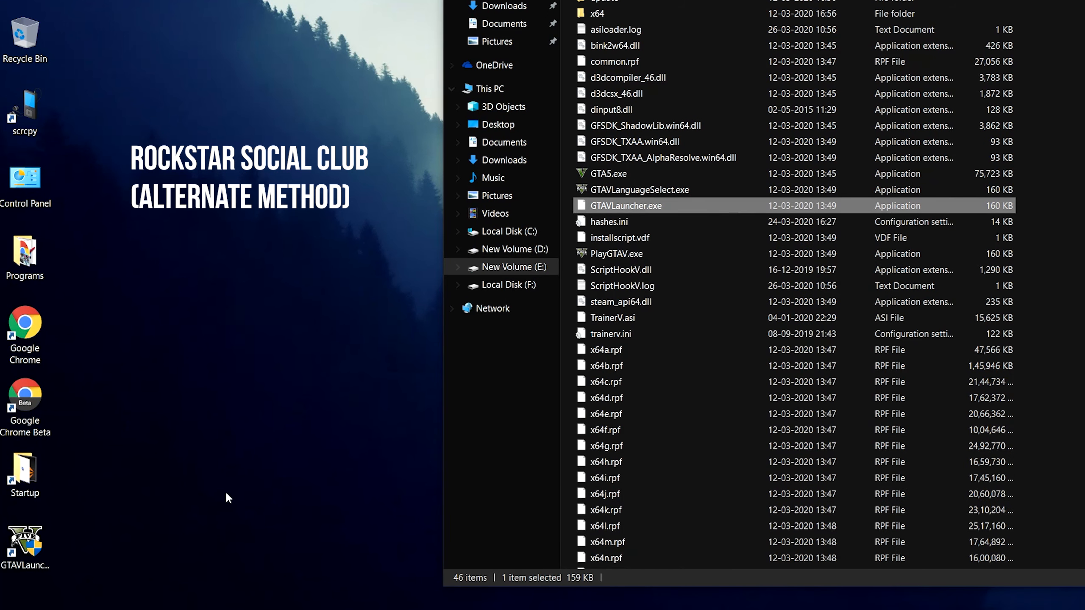
right_click(25, 547)
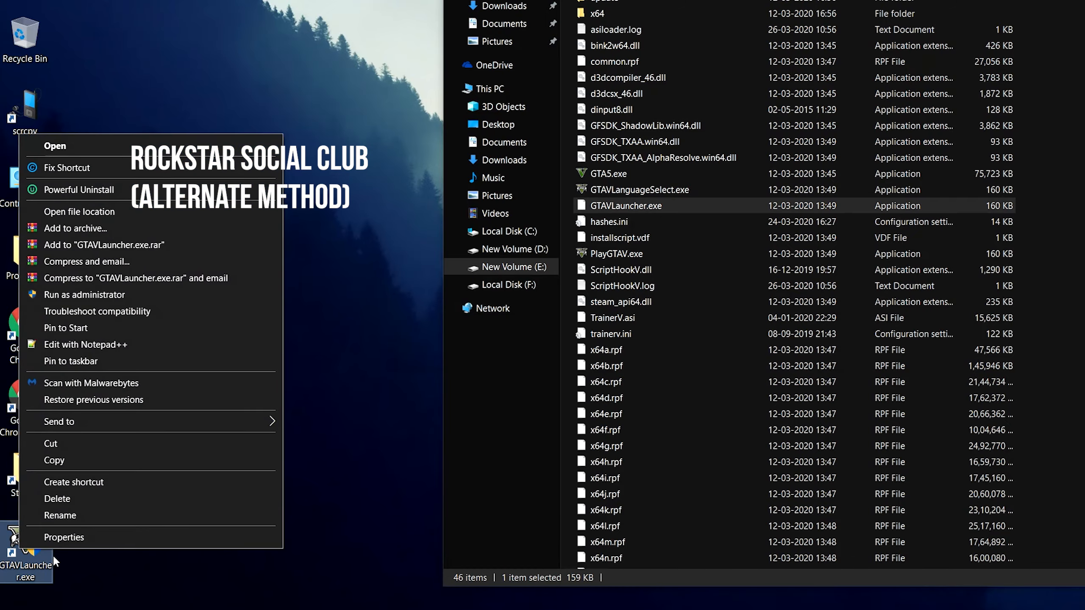
click(64, 537)
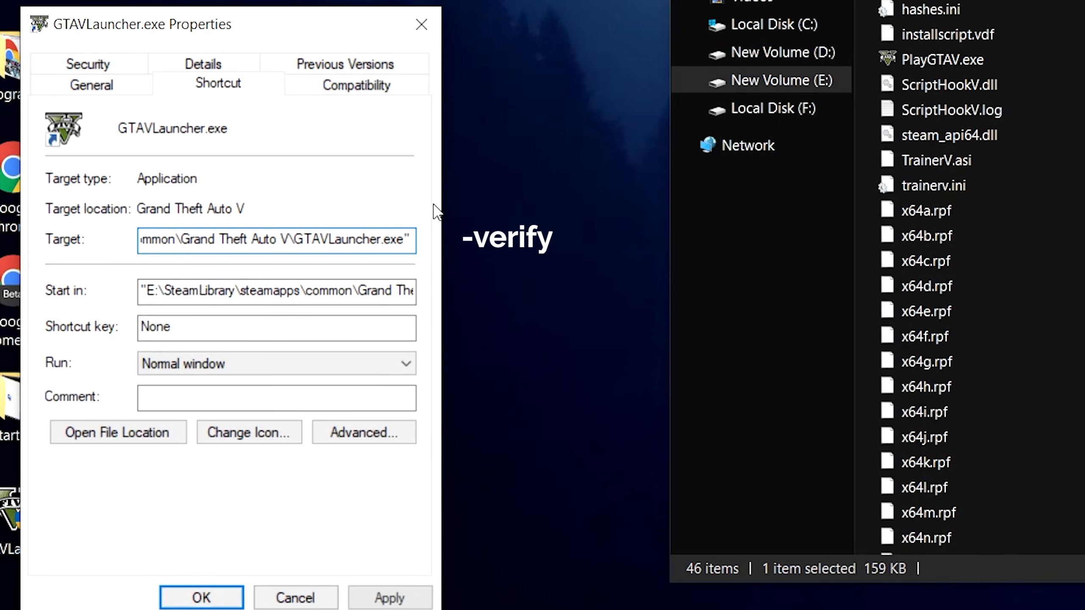
text(-verify)
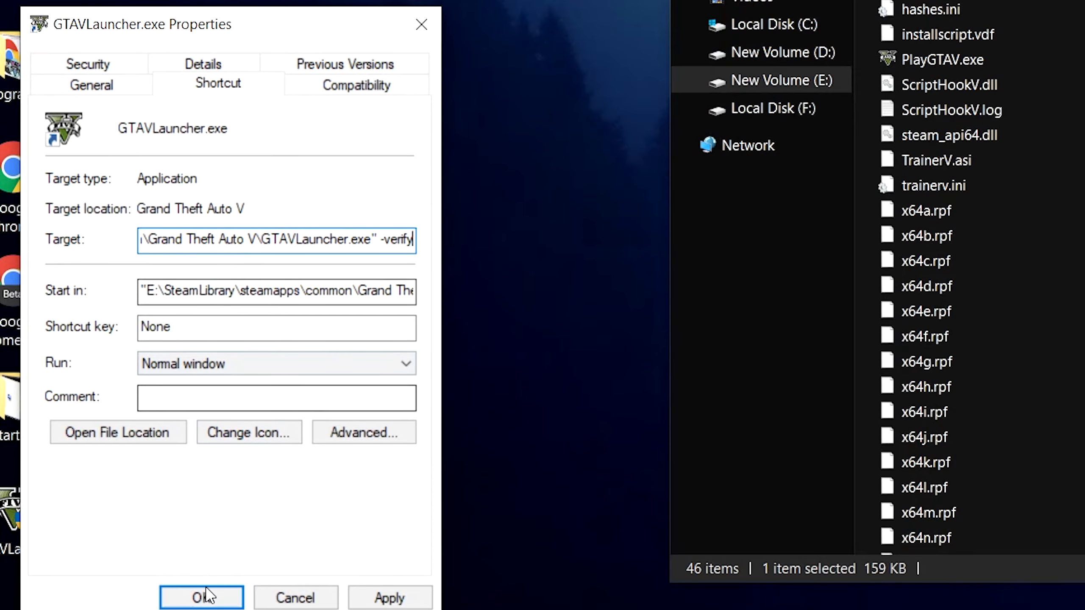
click(201, 597)
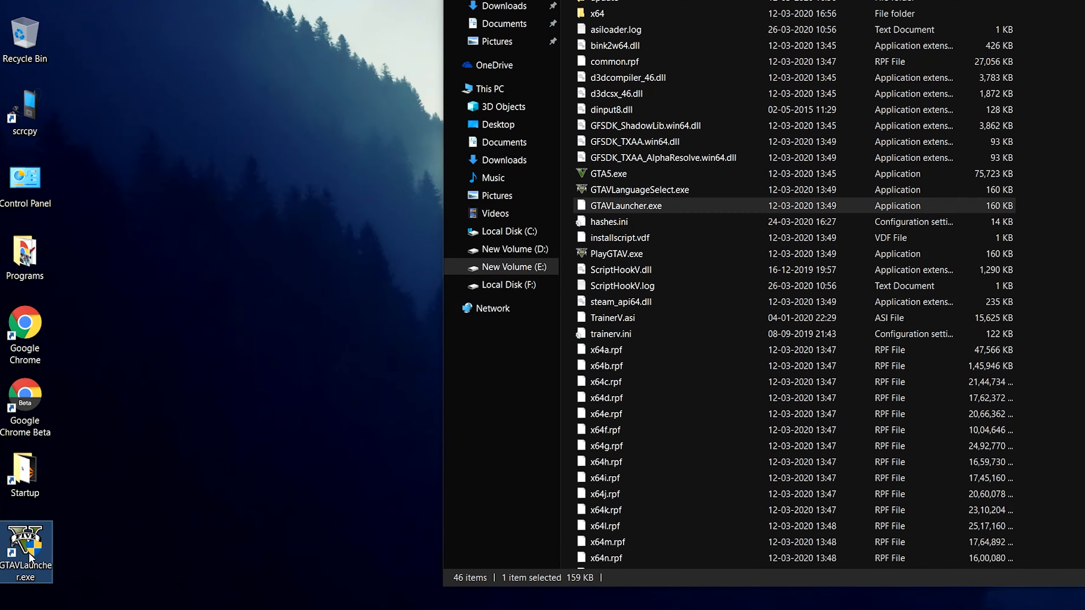
Step: Launch the -verify shortcut so Social Club starts verifying the game data
double_click(27, 547)
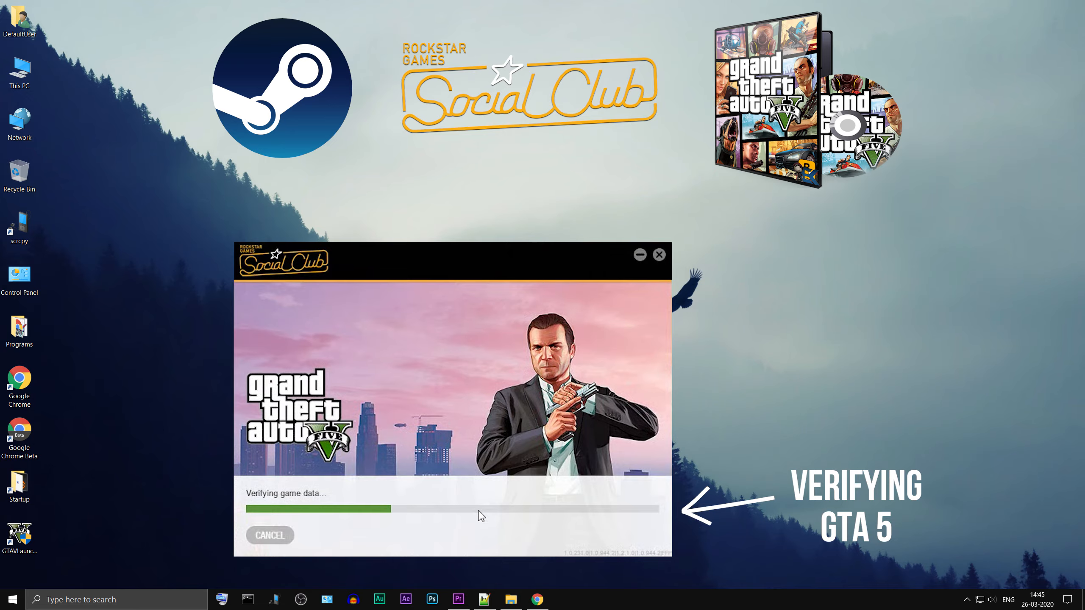
Step: Reopen the desktop GTAVLauncher shortcut's Properties and add -verify to the end of its Target
click(510, 599)
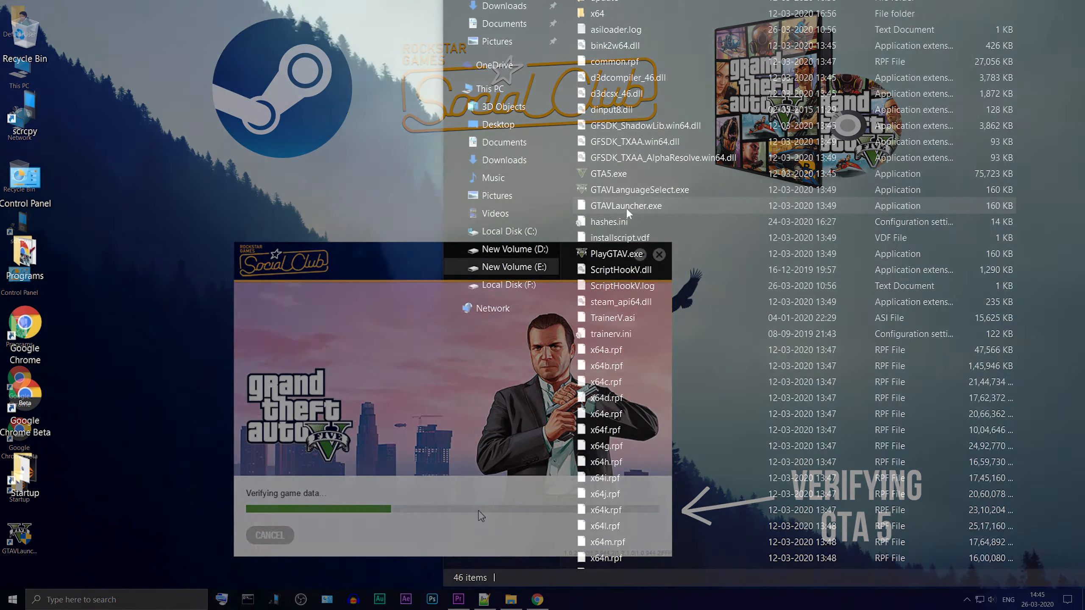
right_click(625, 205)
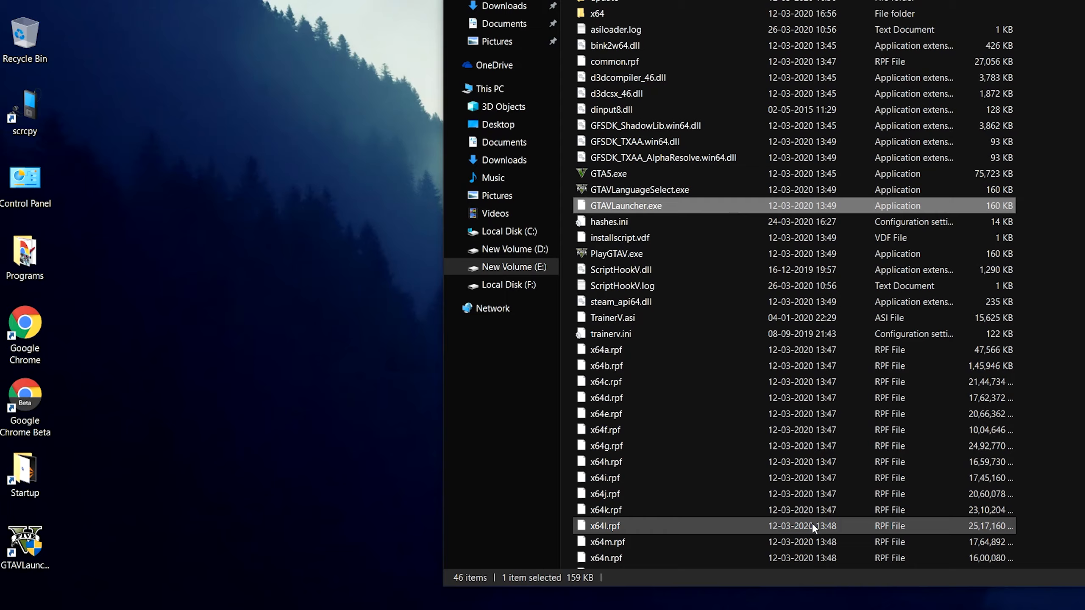
right_click(25, 546)
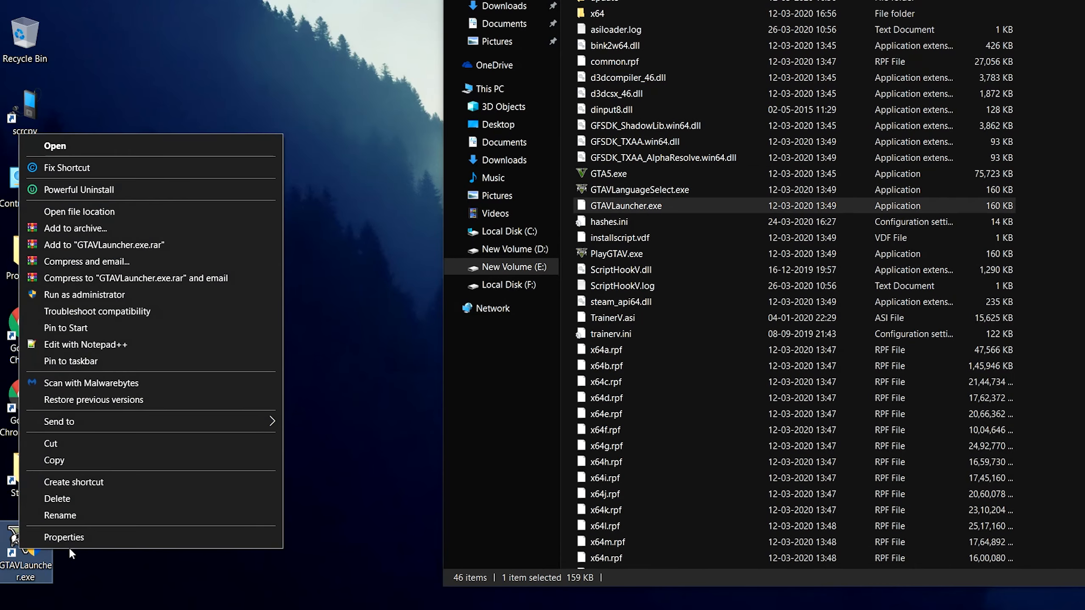
click(65, 536)
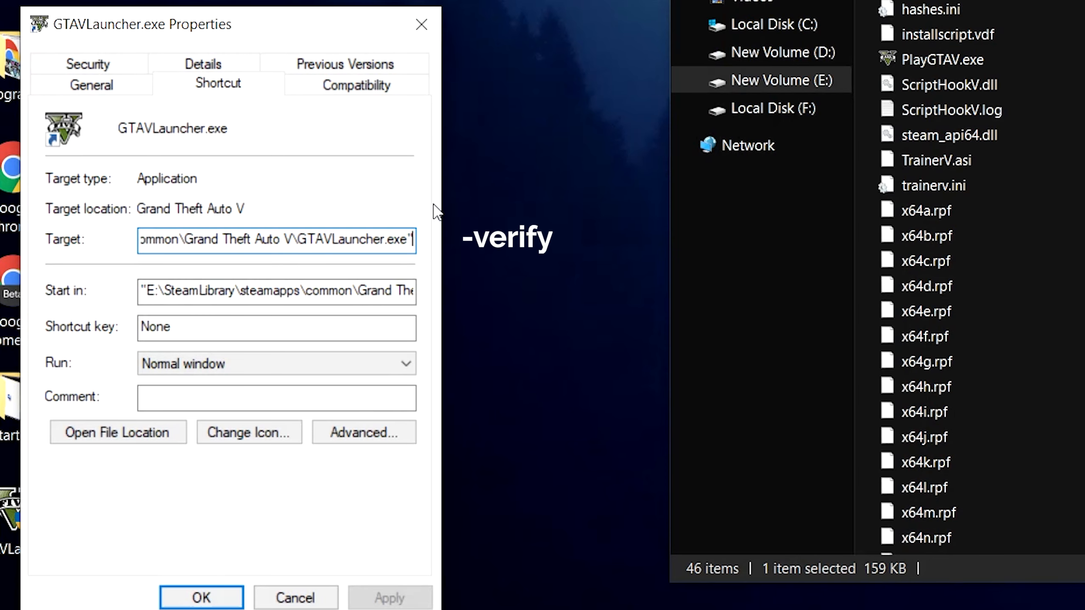
text(-verify)
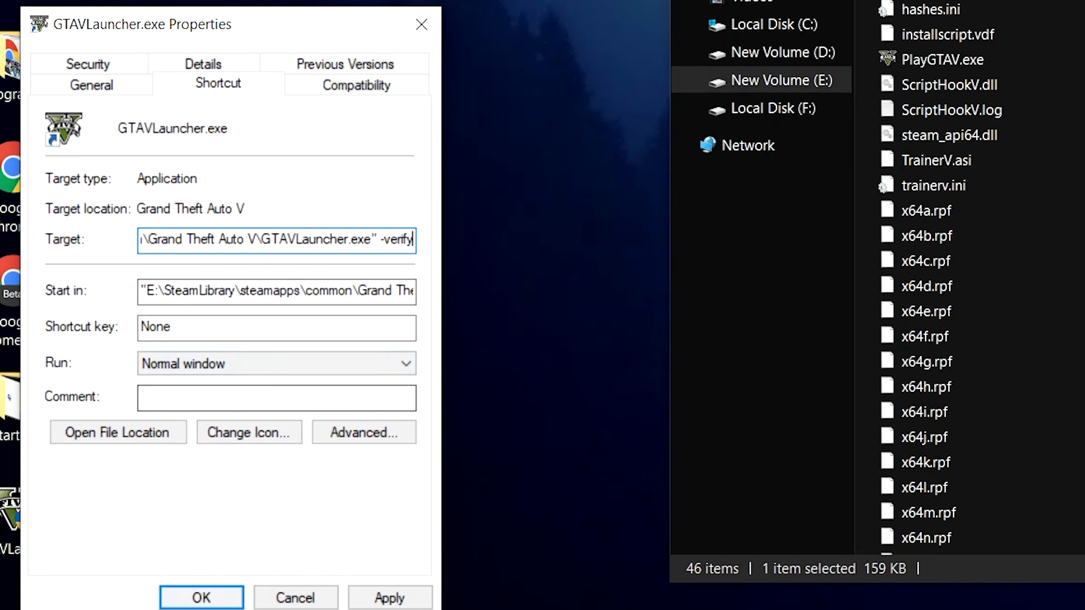
click(202, 597)
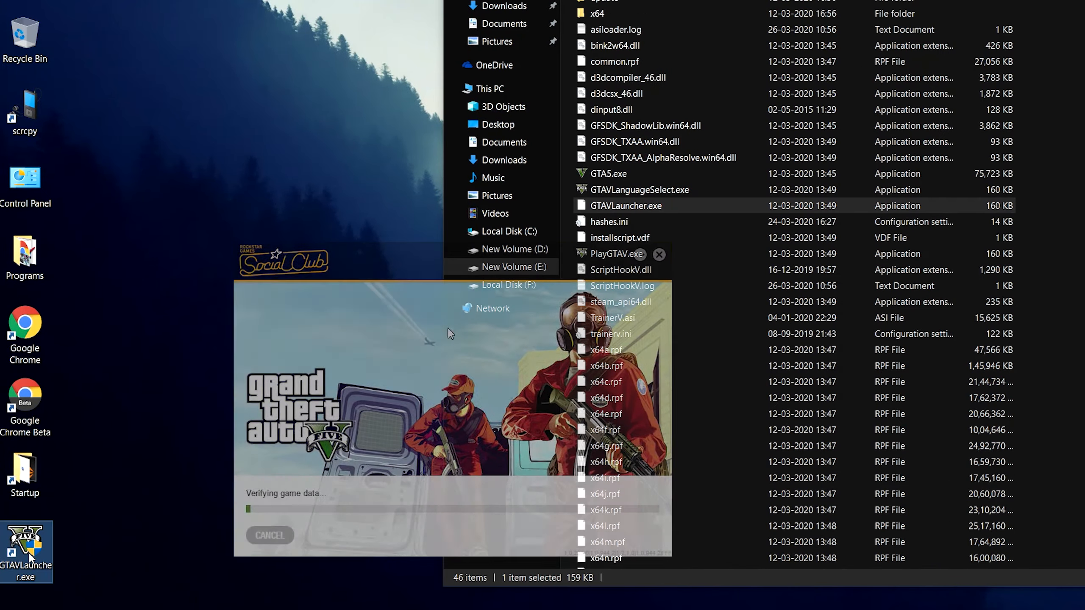